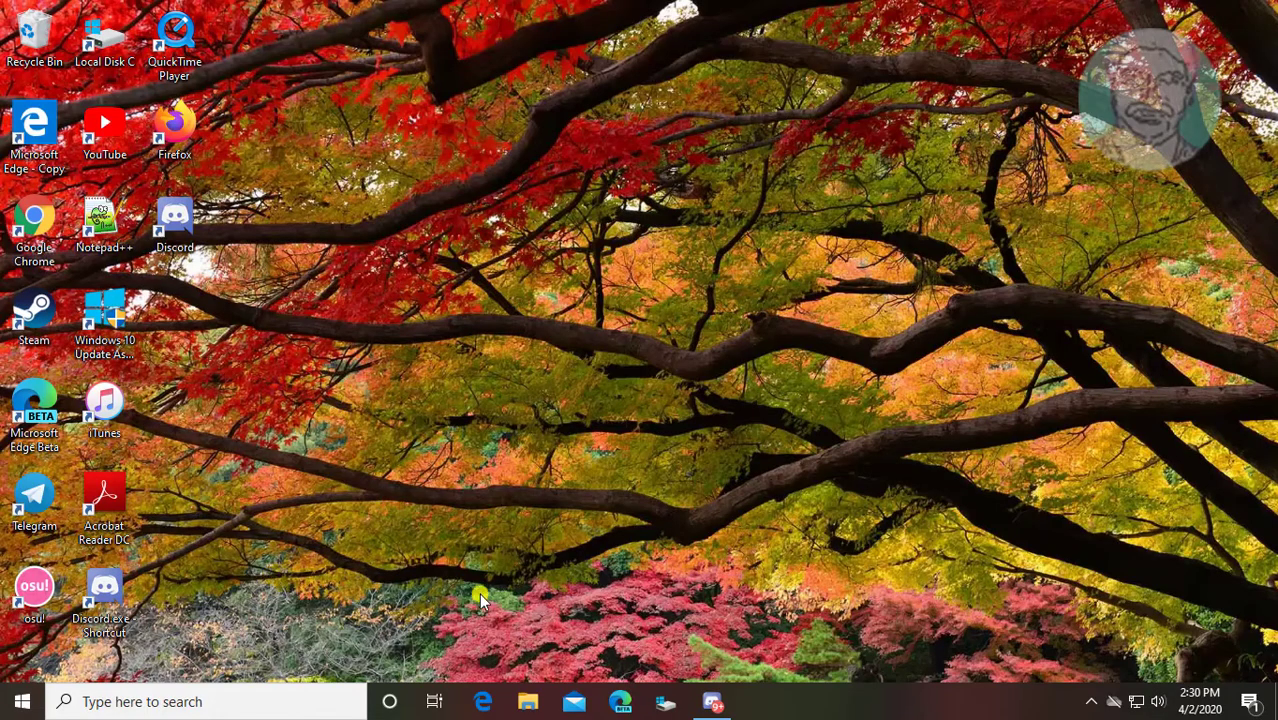
mouse_move(44, 664)
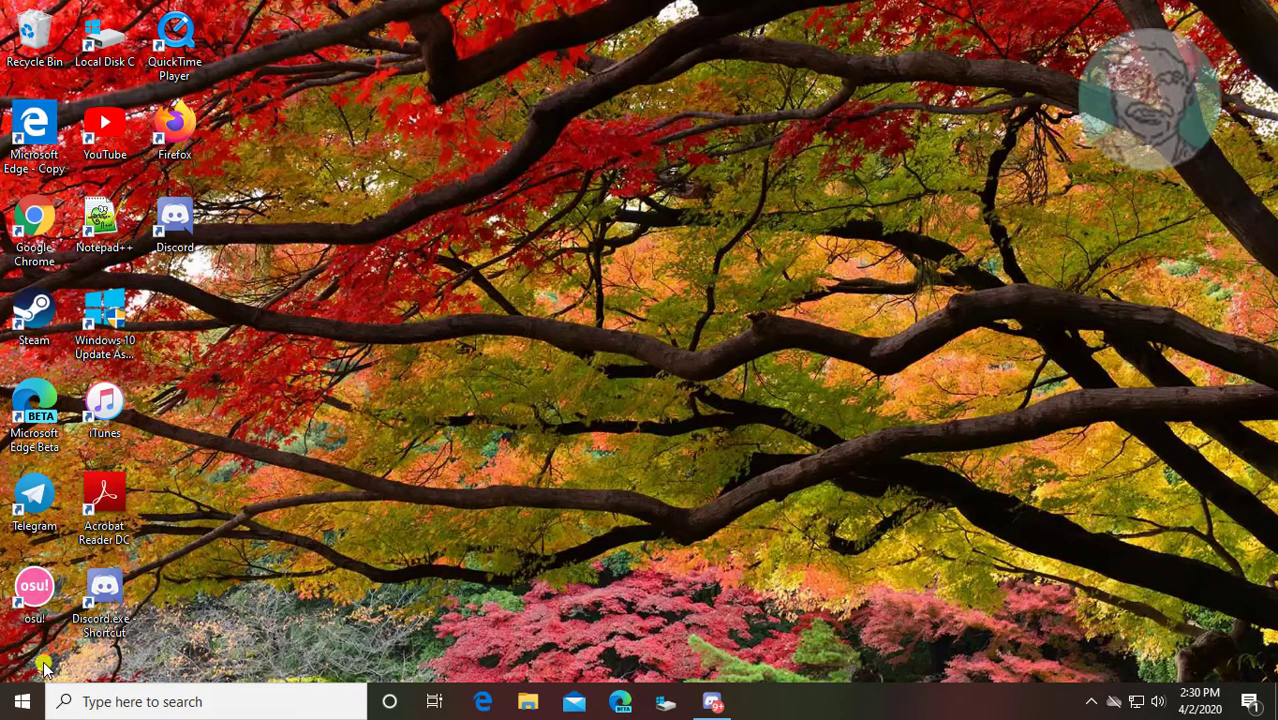
Search for 'internet options' so Internet Options shows as the best match
type("internet op")
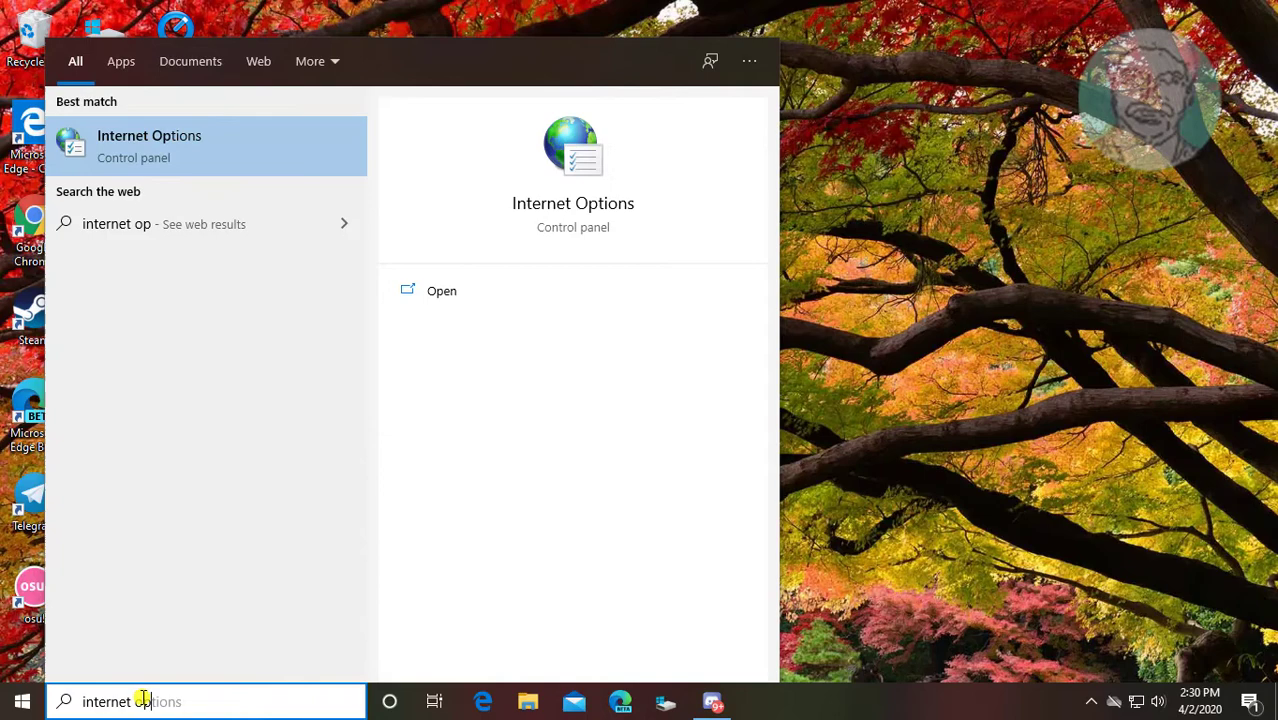
type("tions")
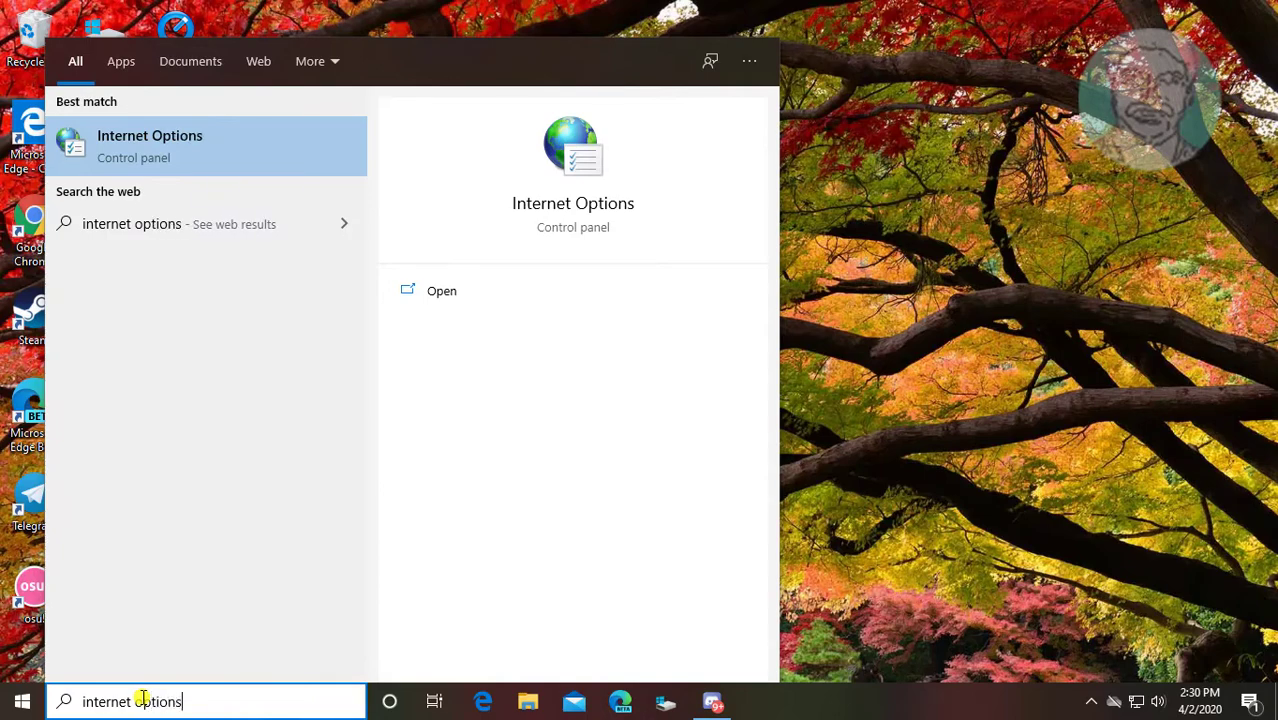
mouse_move(188, 120)
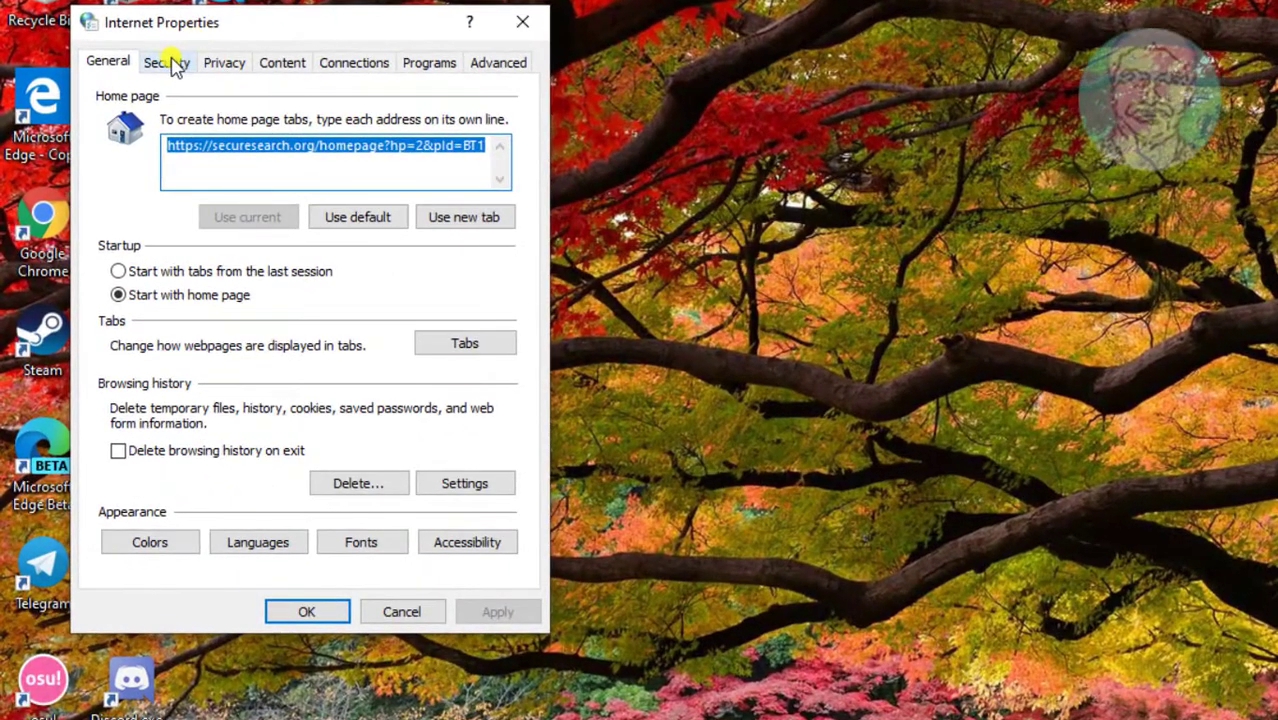
On Security, select the Trusted sites zone and tick Enable Protected Mode
left_click(166, 60)
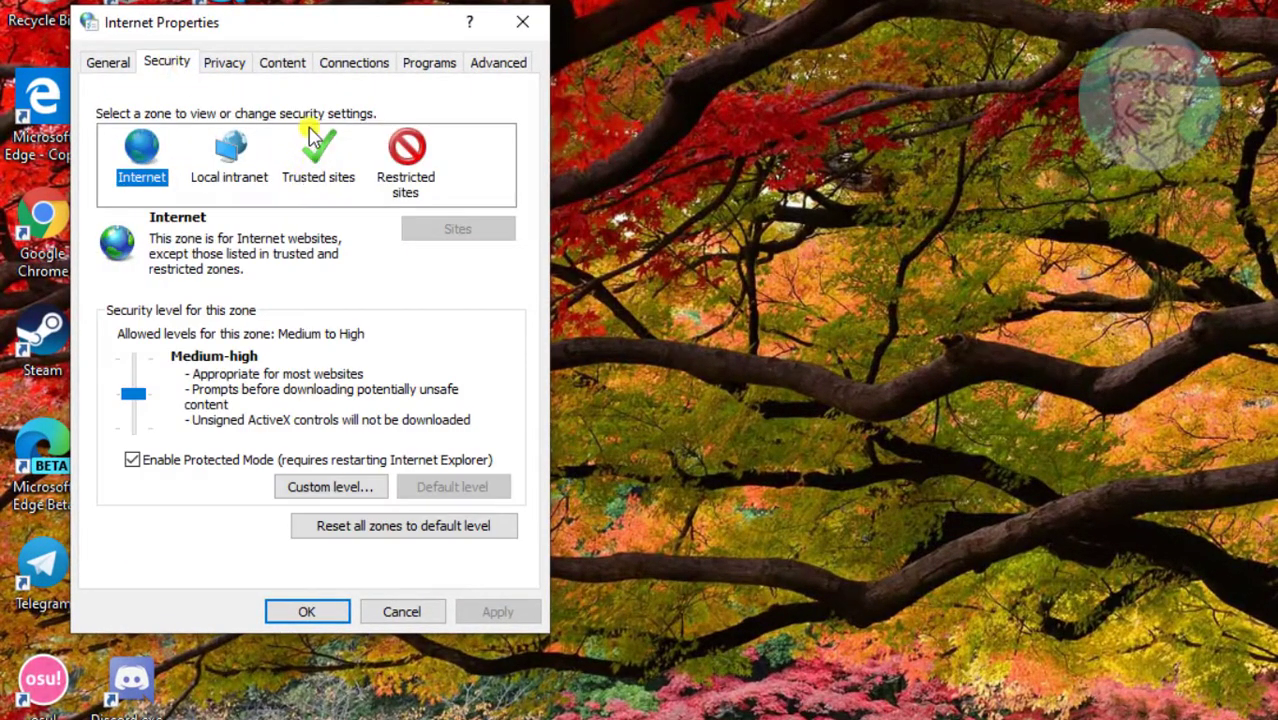
left_click(318, 158)
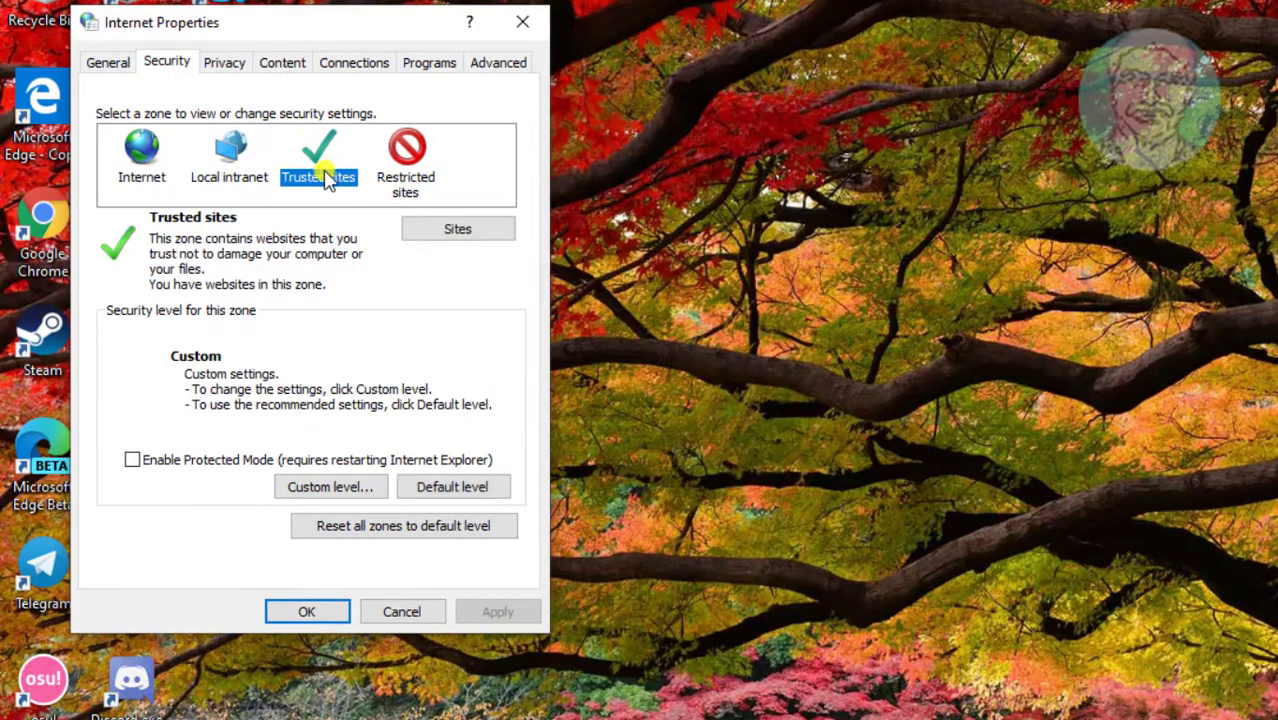
mouse_move(330, 144)
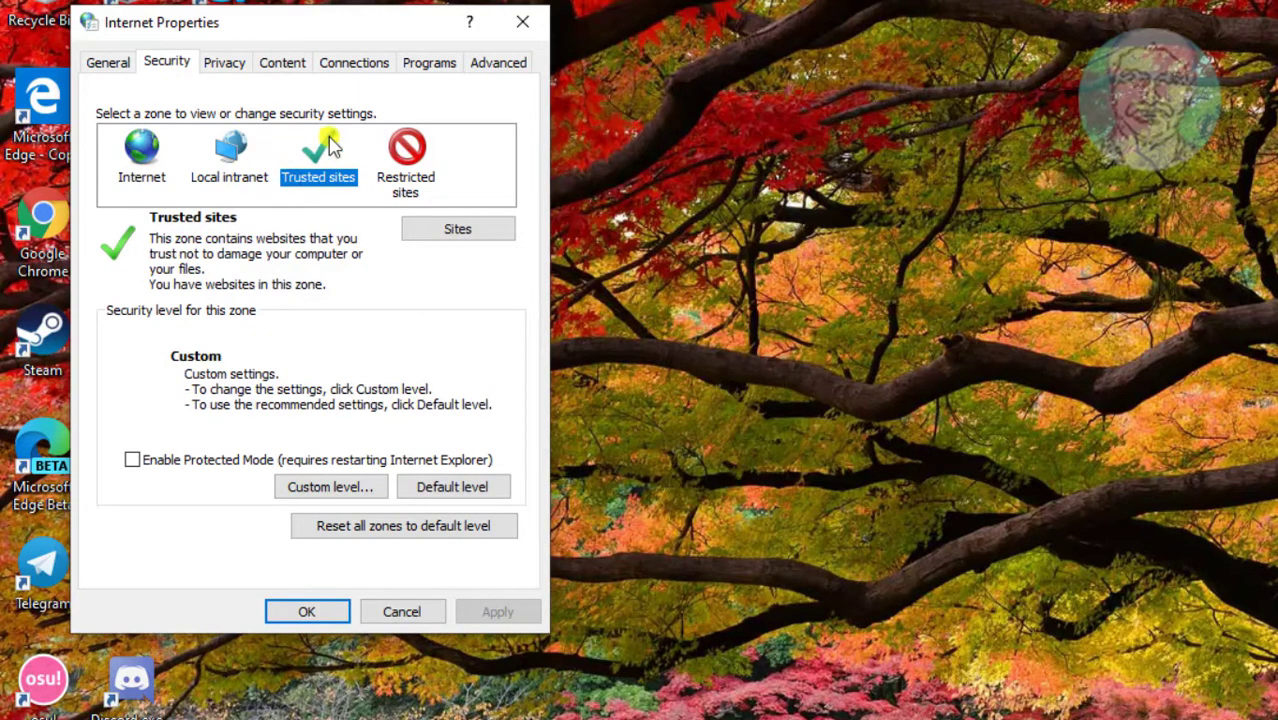
mouse_move(318, 170)
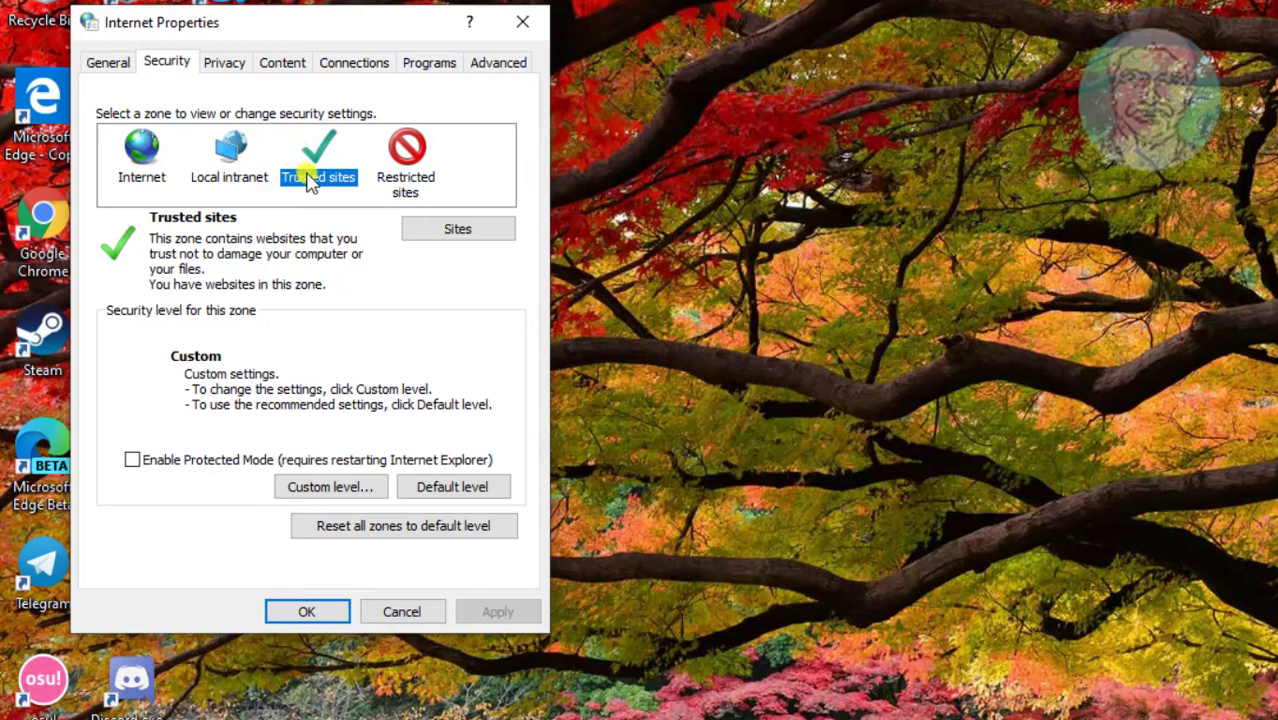
mouse_move(160, 460)
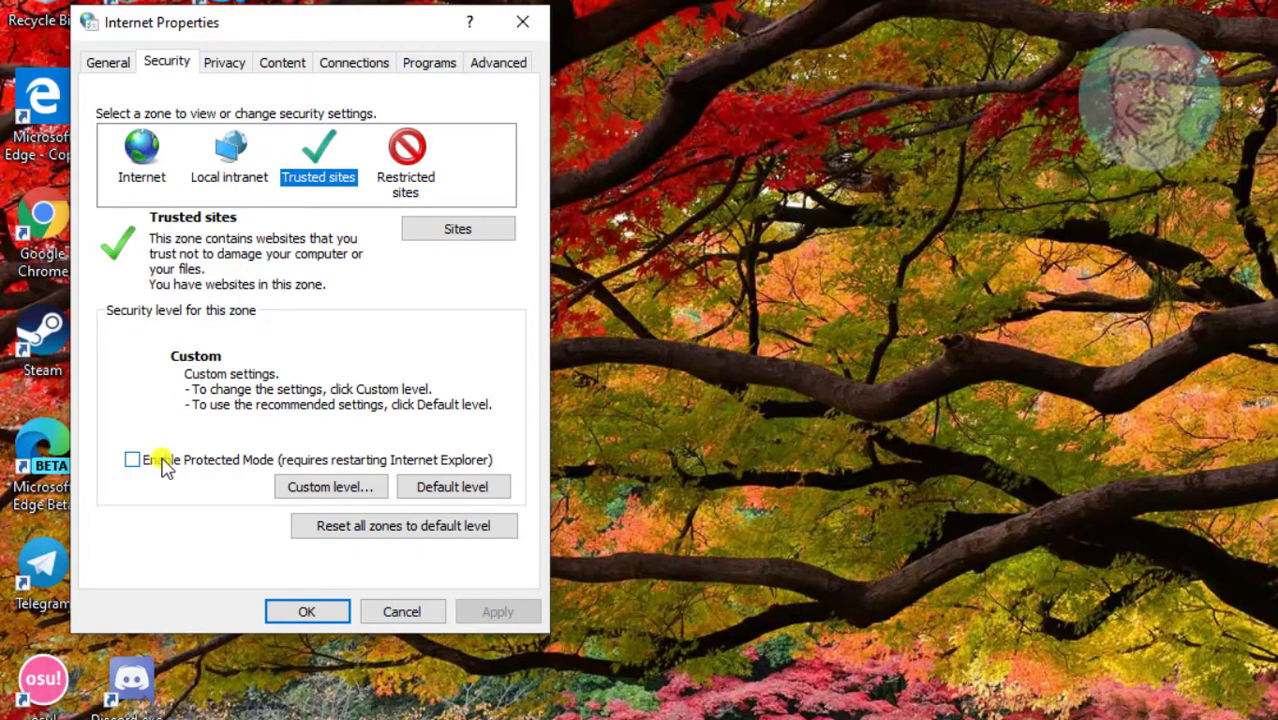
left_click(132, 458)
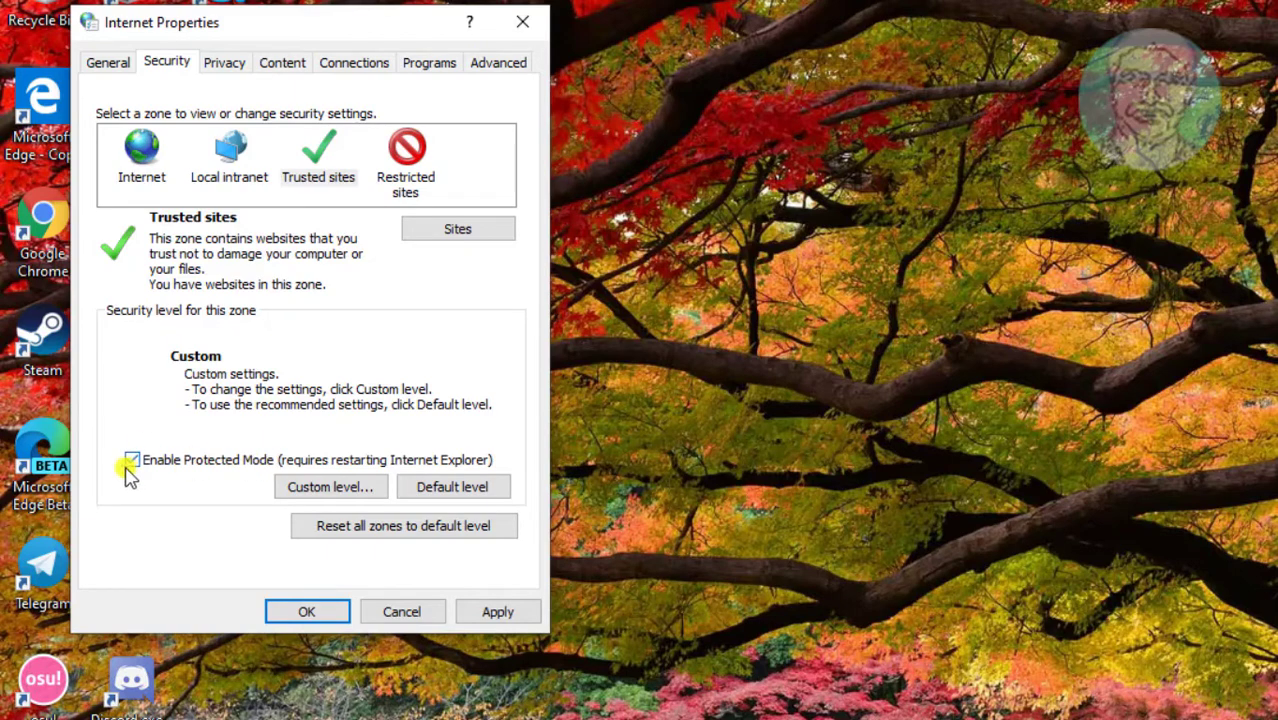
left_click(132, 458)
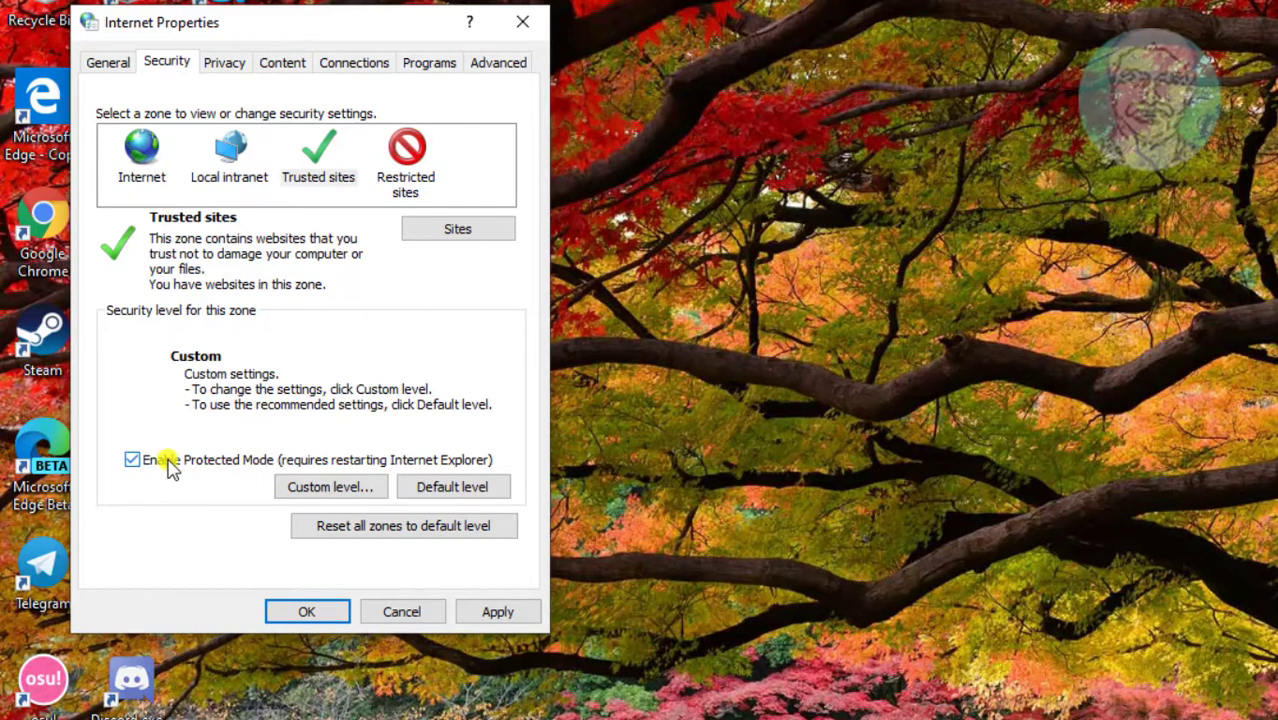
mouse_move(404, 470)
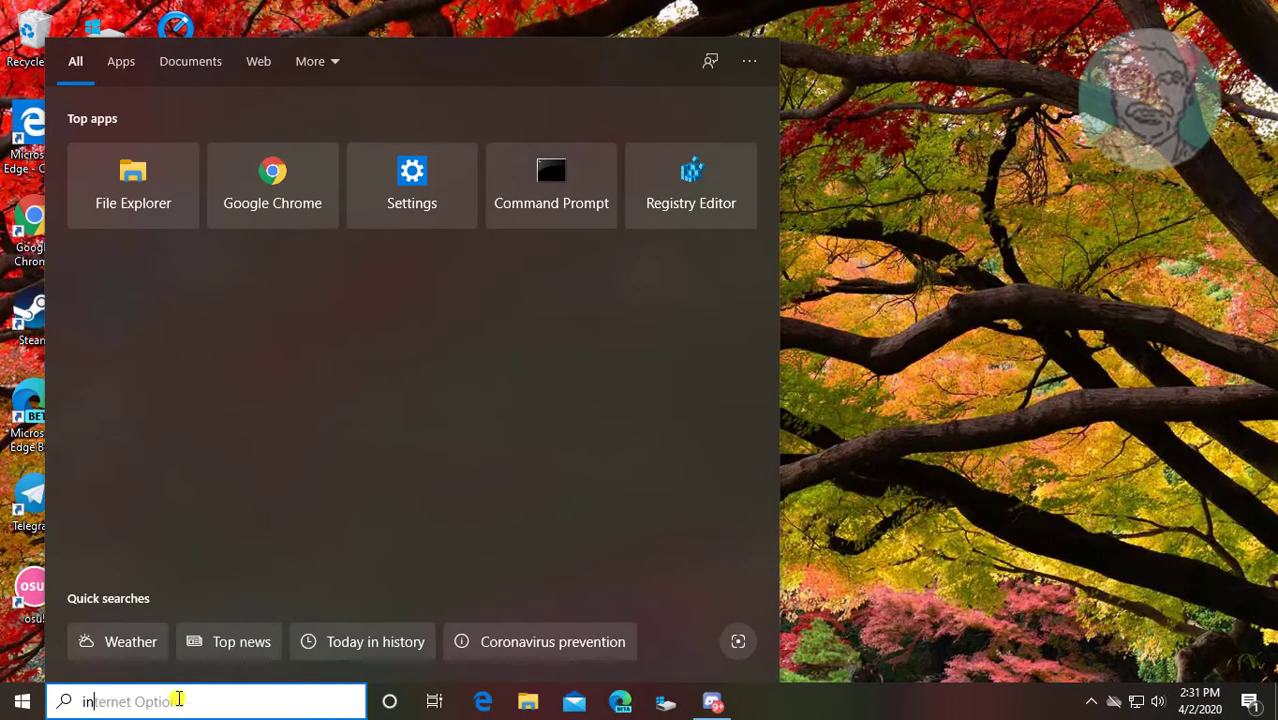
Search 'internet Explor' and launch the Internet Options result onto its General page
type("internet Explor")
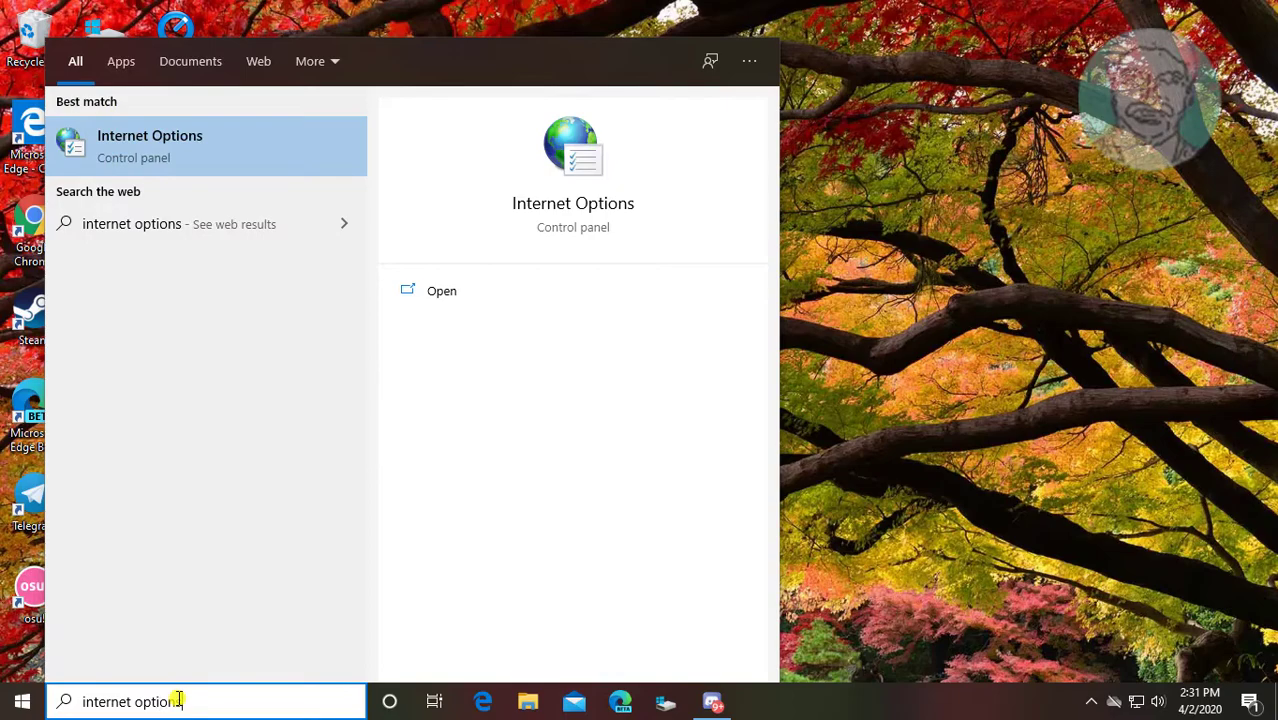
left_click(440, 292)
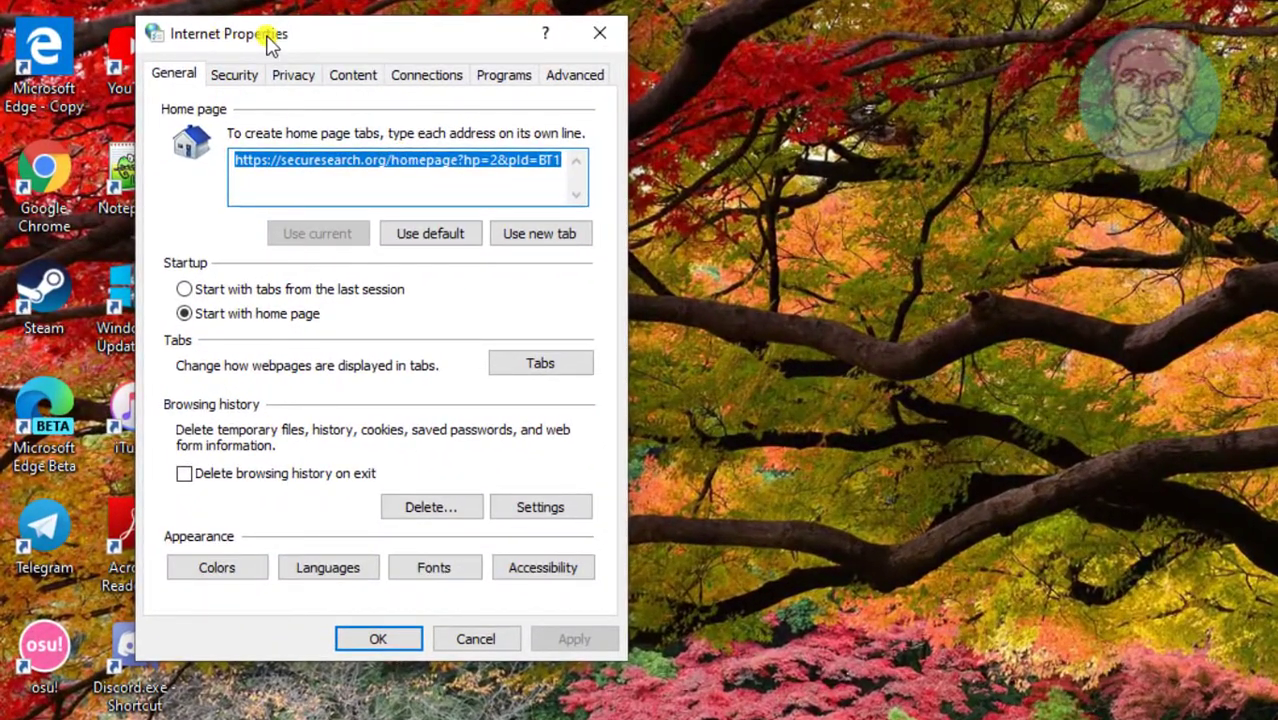
Under Advanced > Browsing, untick both Disable script debugging boxes and confirm with OK
left_click(574, 74)
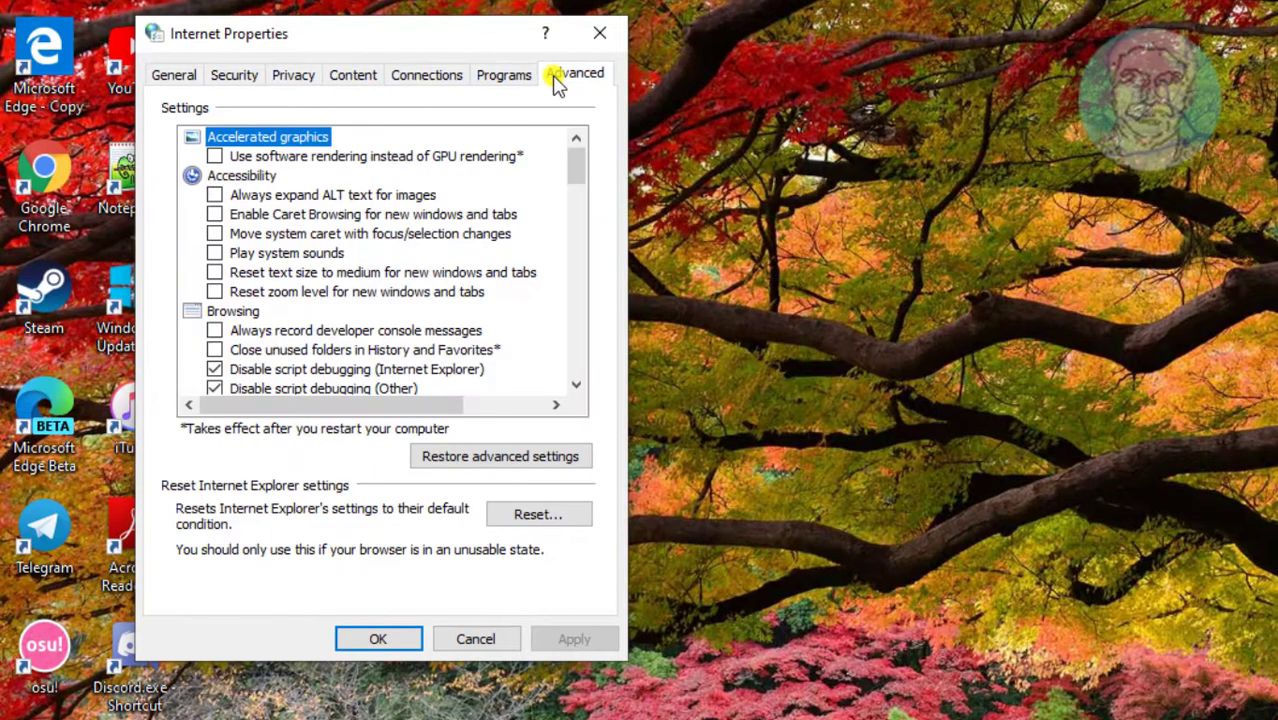
mouse_move(304, 316)
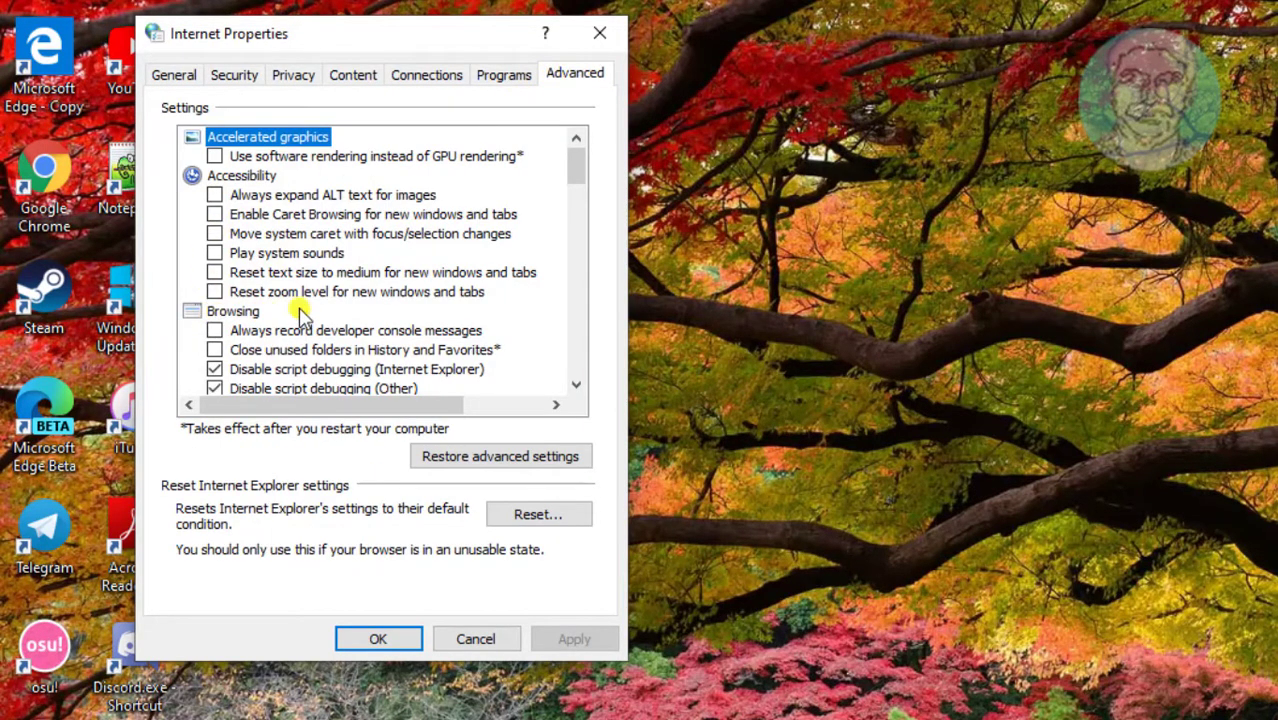
left_click(232, 312)
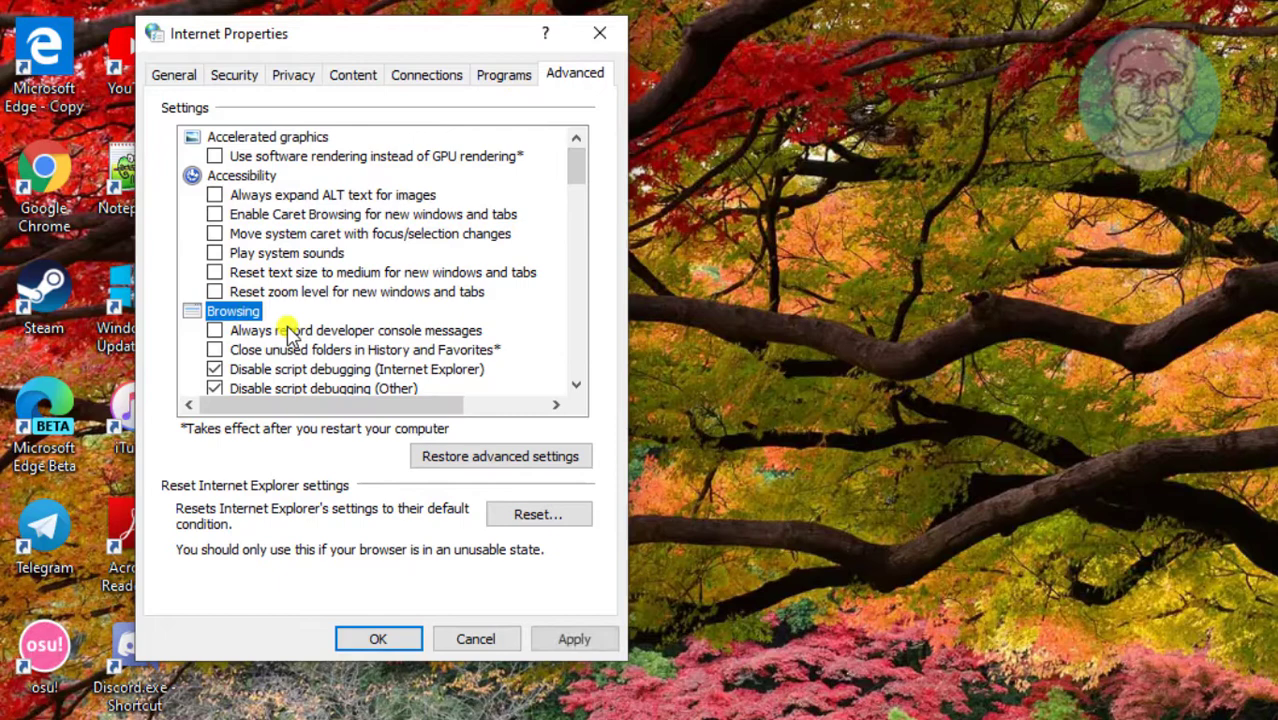
scroll("down", 3)
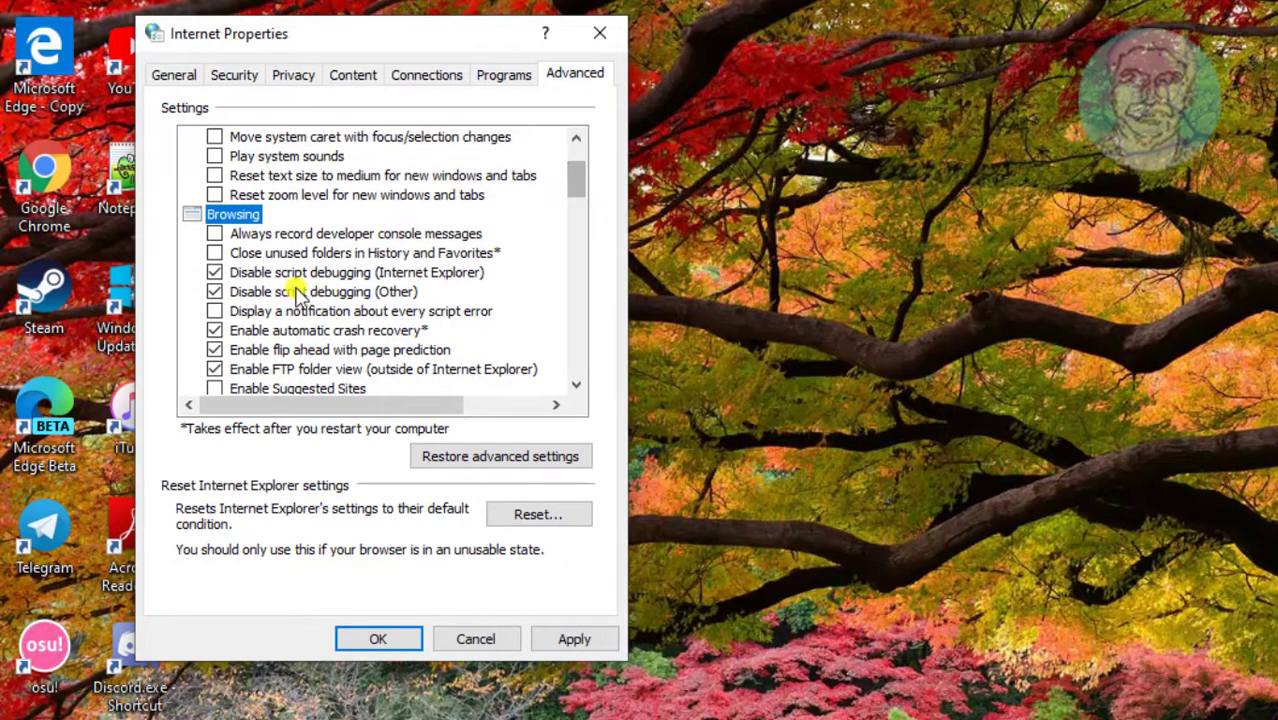
left_click(214, 272)
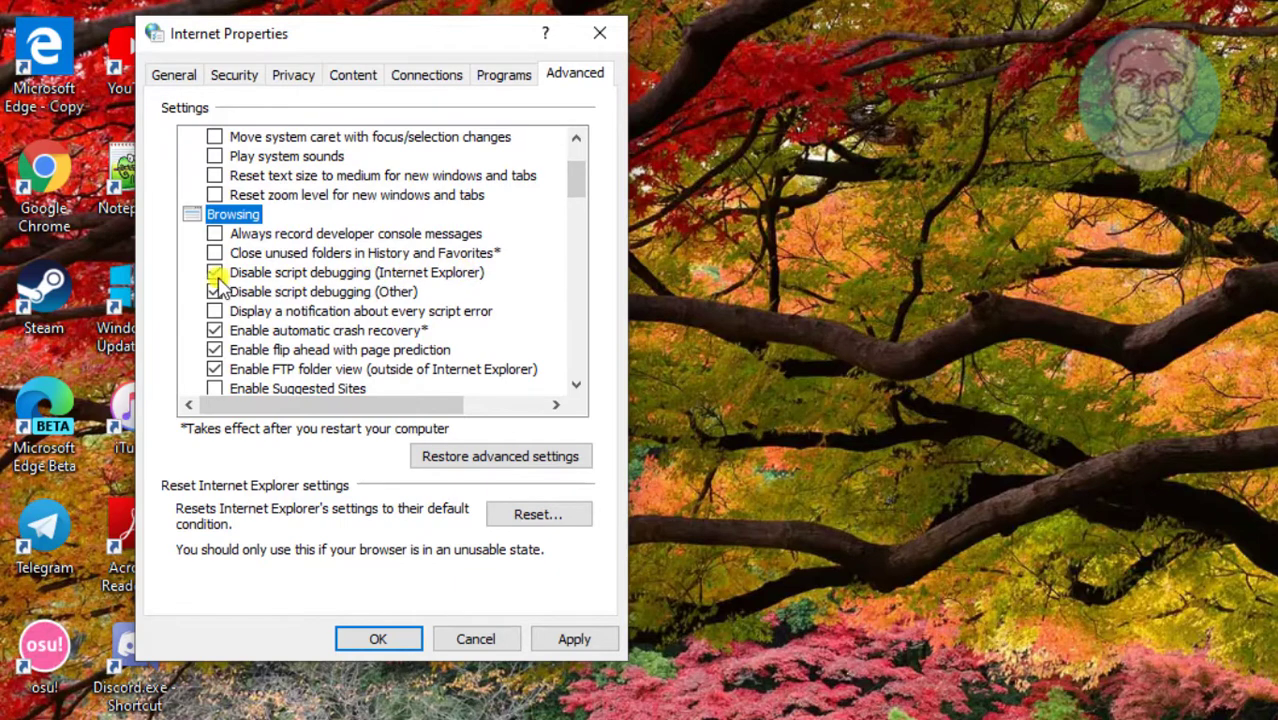
left_click(214, 272)
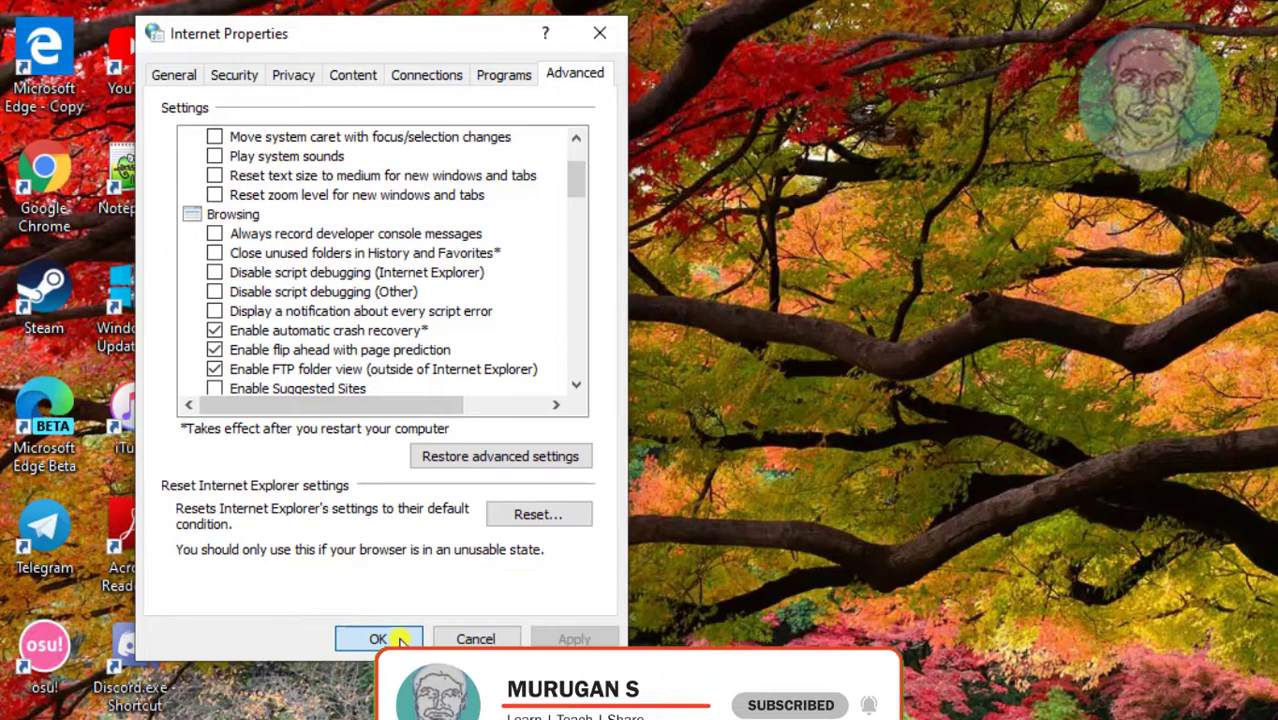
left_click(376, 640)
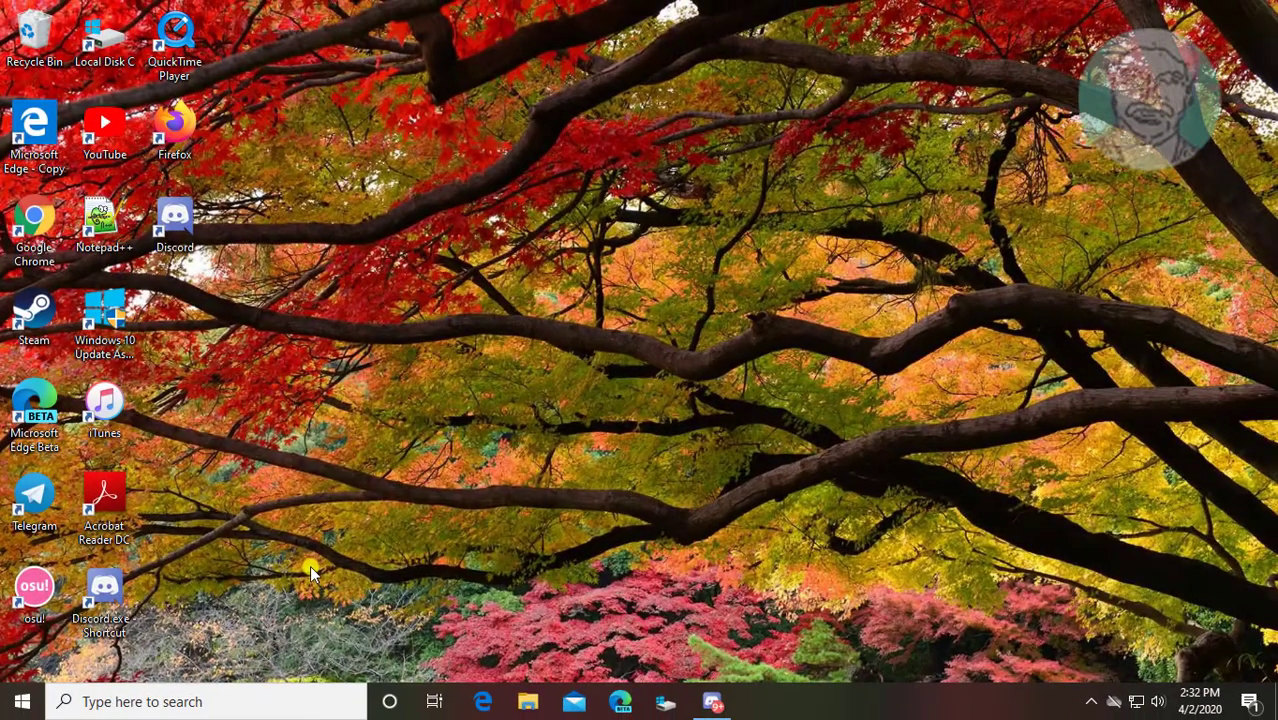
mouse_move(308, 564)
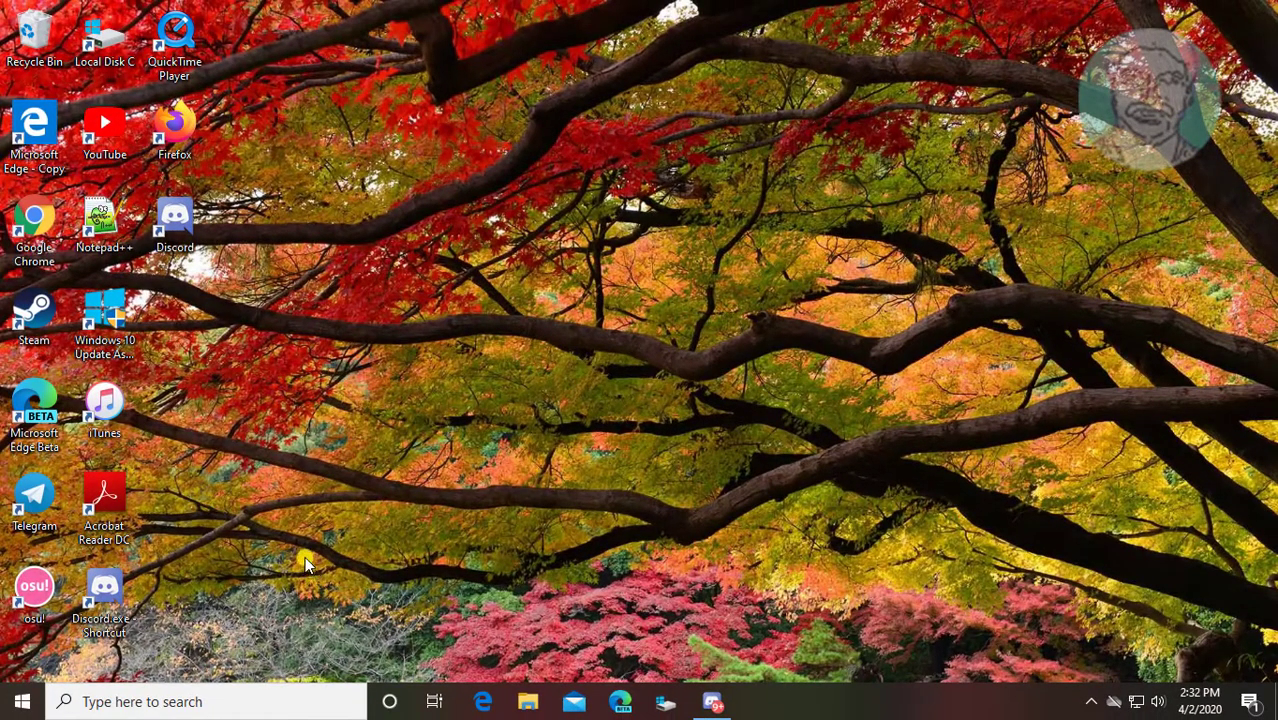